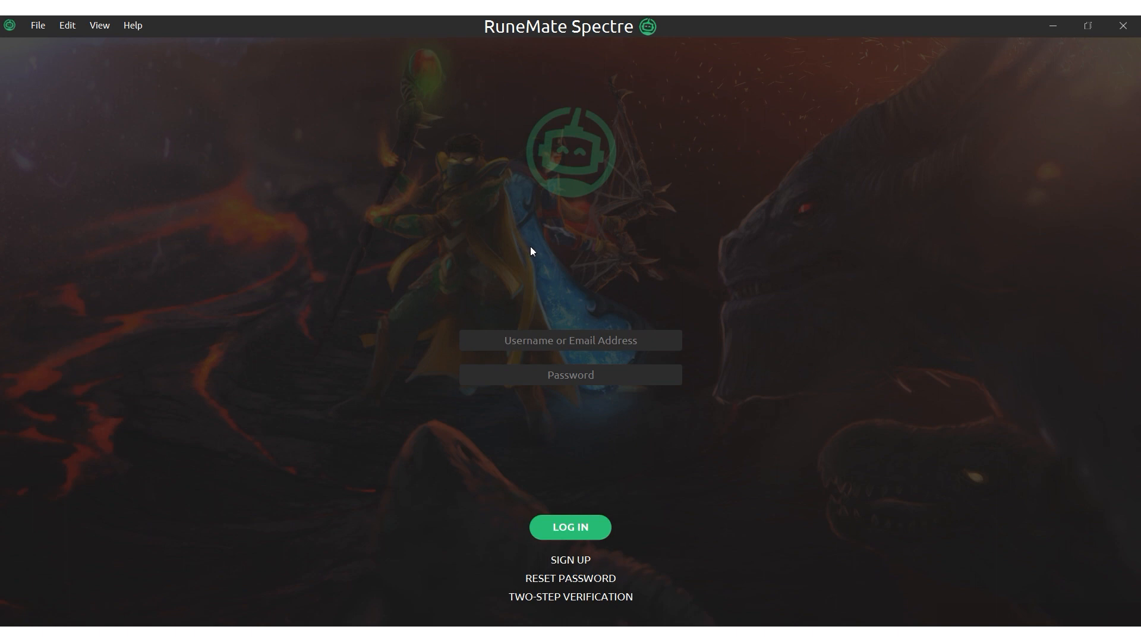
{"action": "mouse_move", "coordinate": [440, 229]}
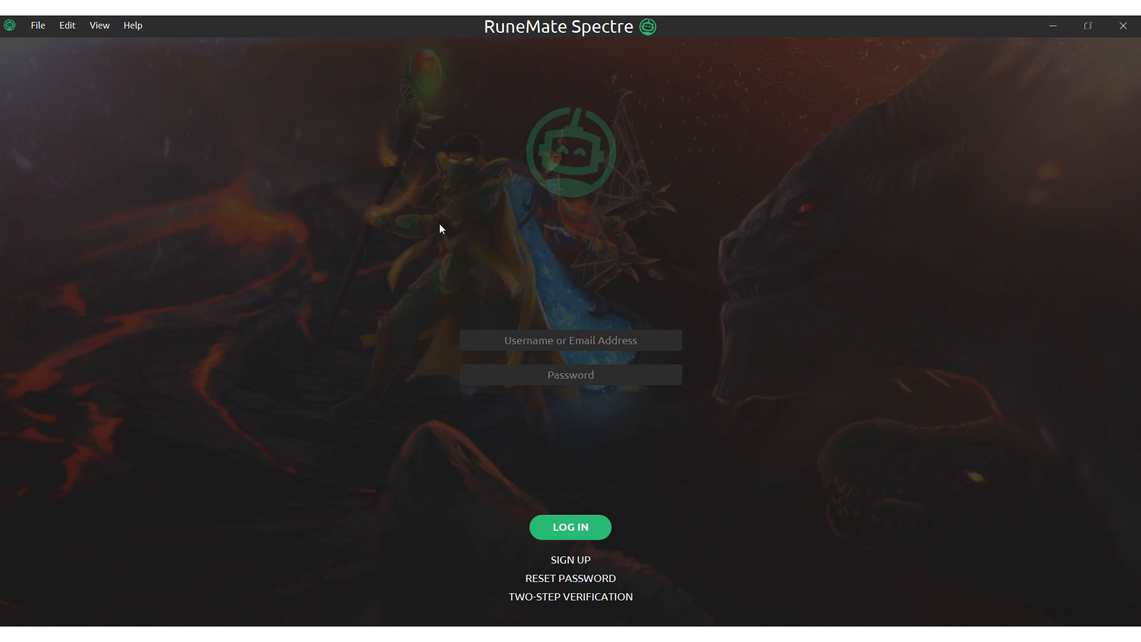
{"action": "mouse_move", "coordinate": [477, 185]}
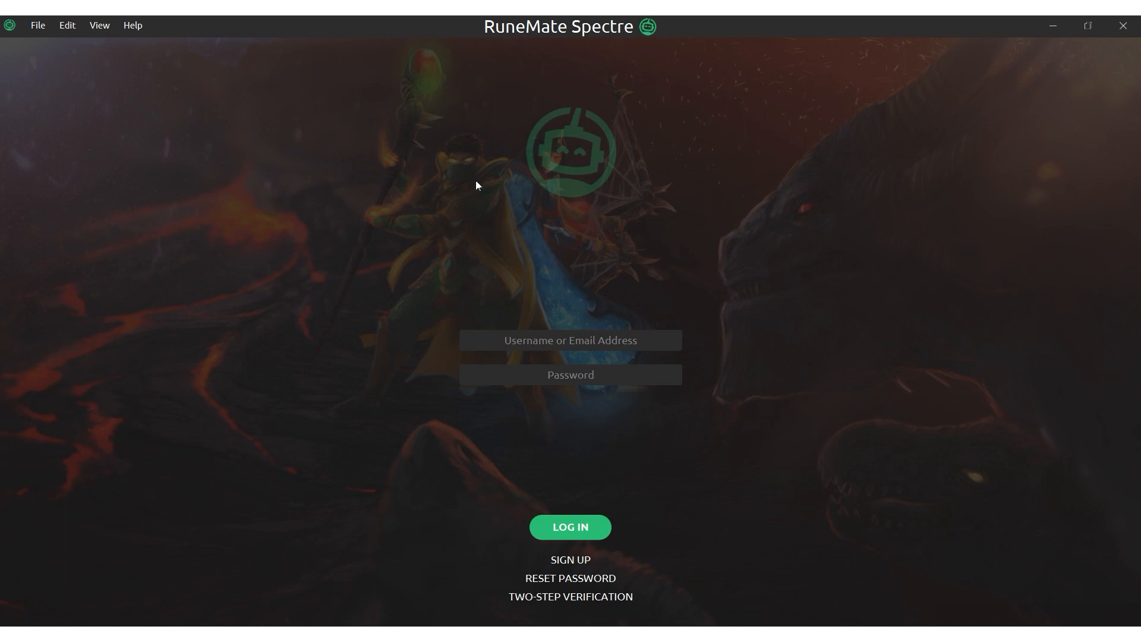
{"action": "mouse_move", "coordinate": [477, 222]}
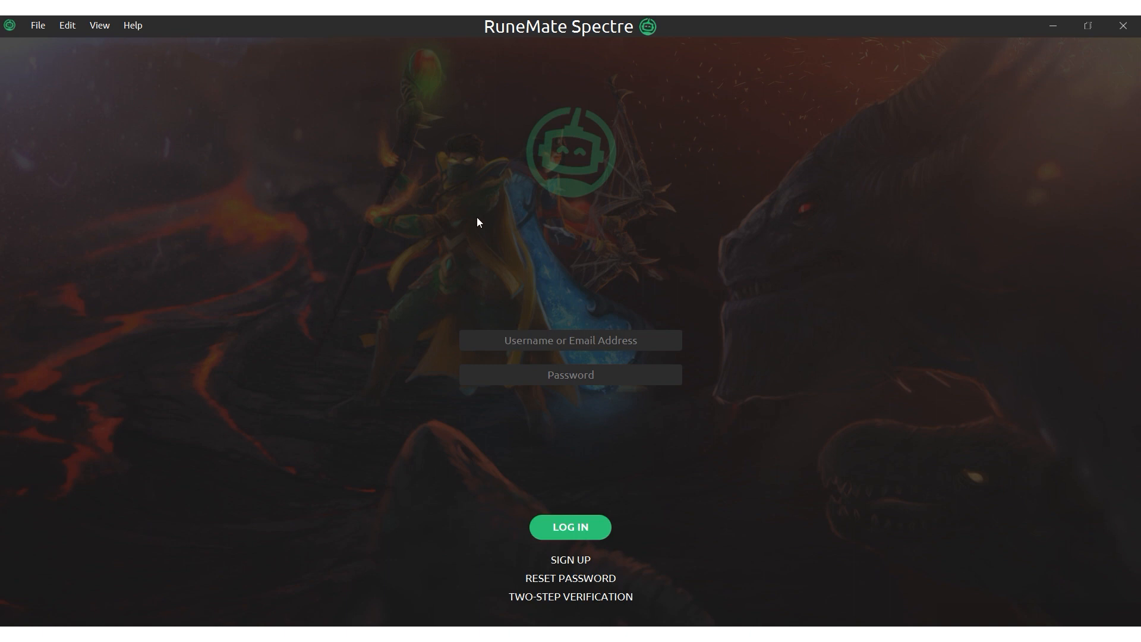
{"action": "mouse_move", "coordinate": [527, 304]}
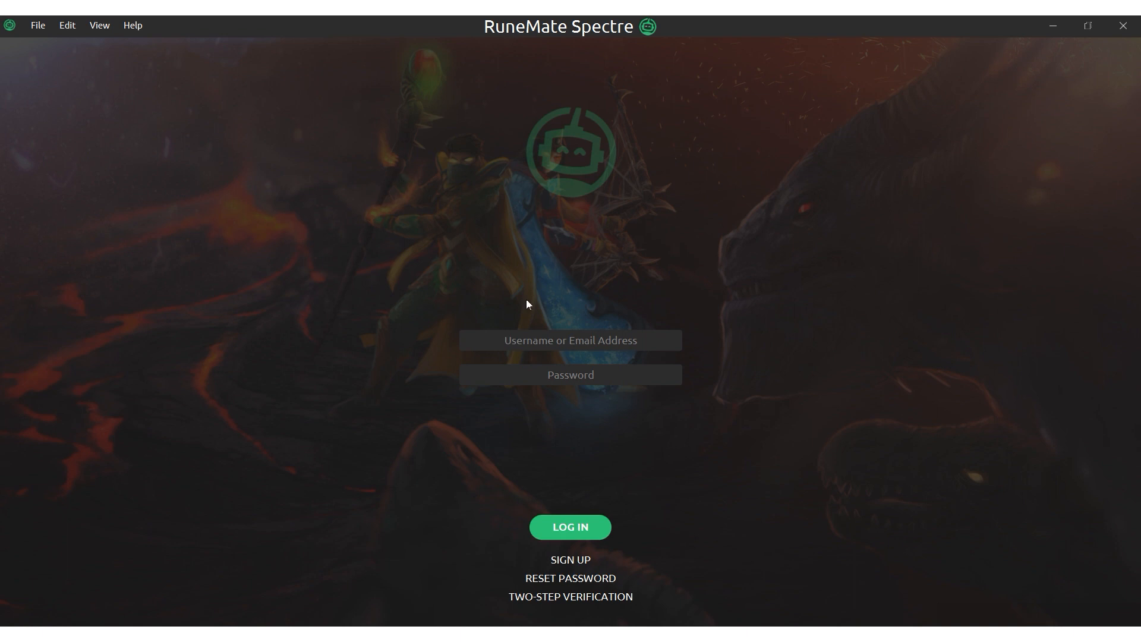
{"action": "mouse_move", "coordinate": [407, 210]}
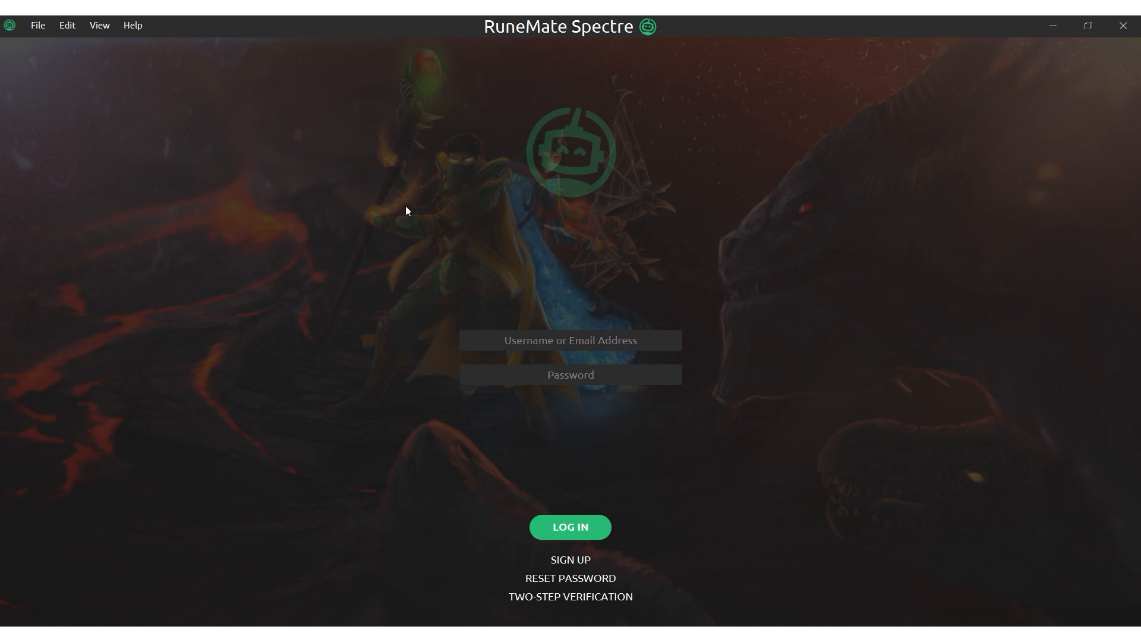
{"action": "mouse_move", "coordinate": [504, 251]}
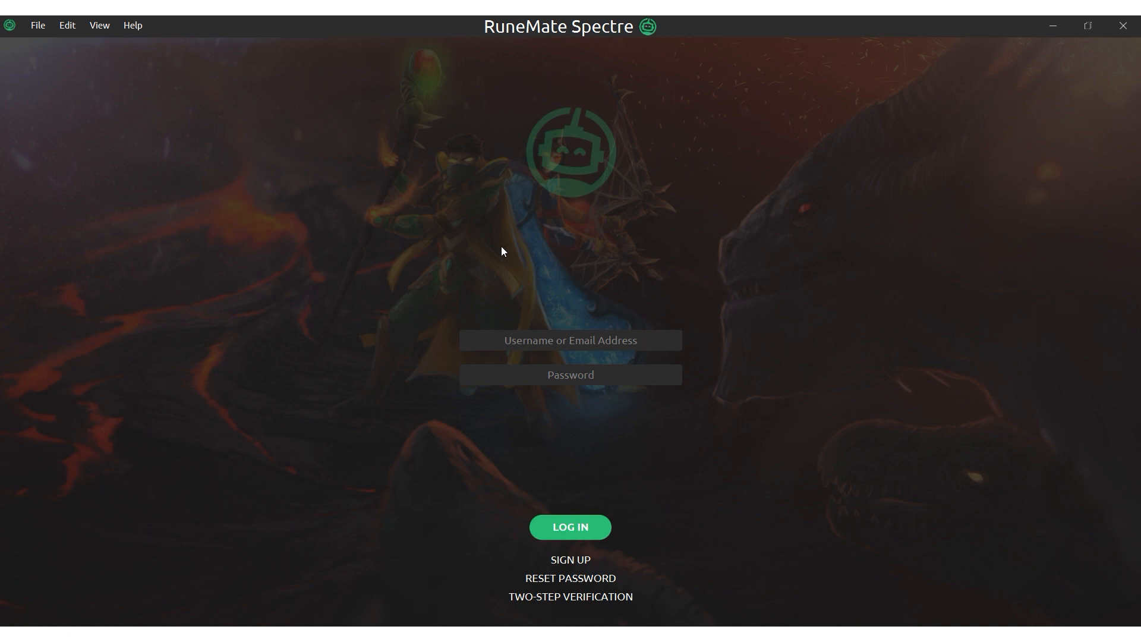
{"action": "mouse_move", "coordinate": [260, 537]}
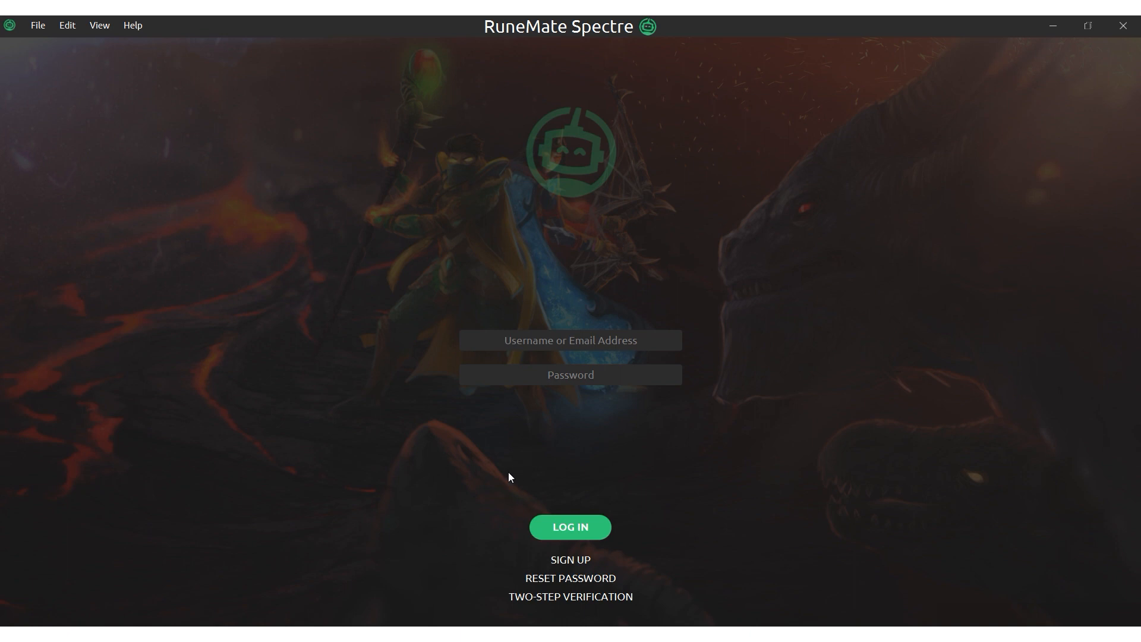
{"action": "mouse_move", "coordinate": [477, 484]}
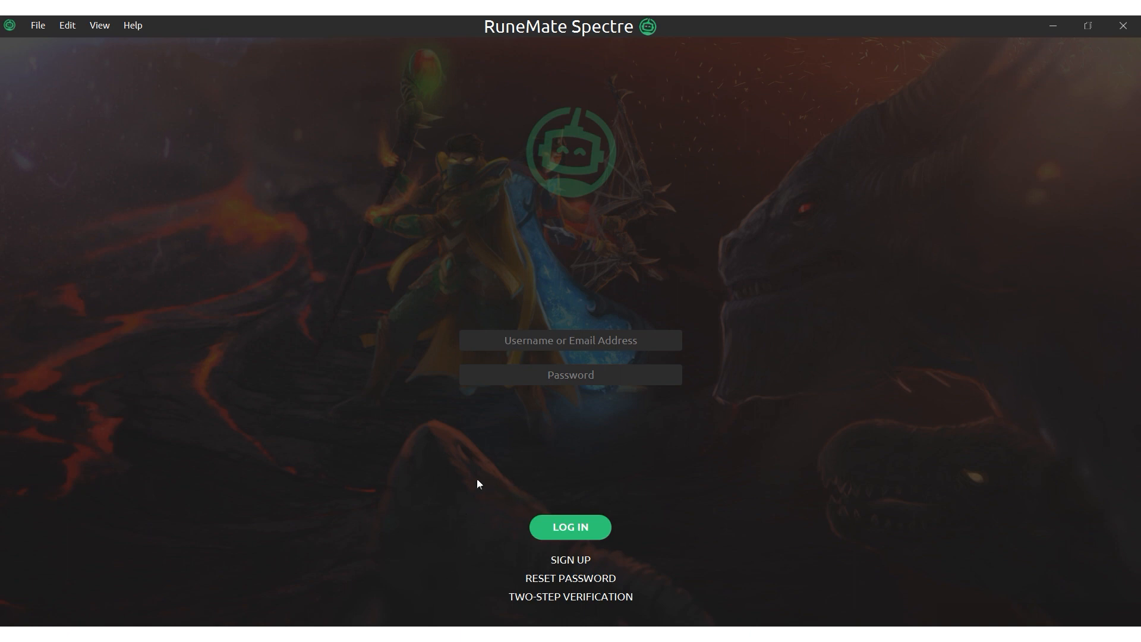
{"action": "mouse_move", "coordinate": [469, 500]}
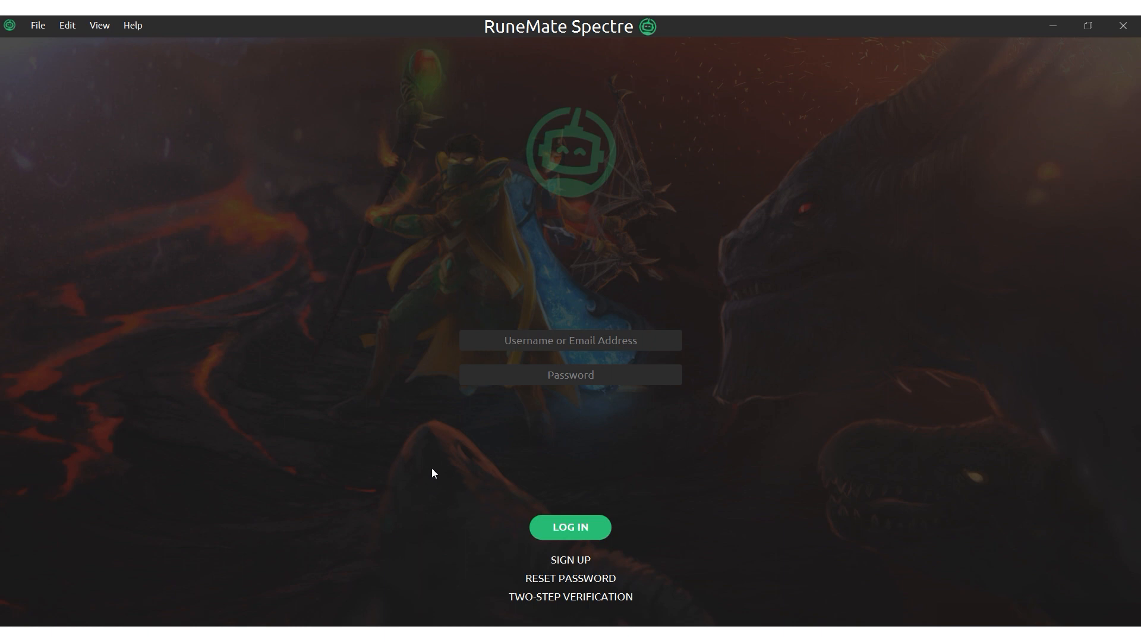
{"action": "mouse_move", "coordinate": [195, 503]}
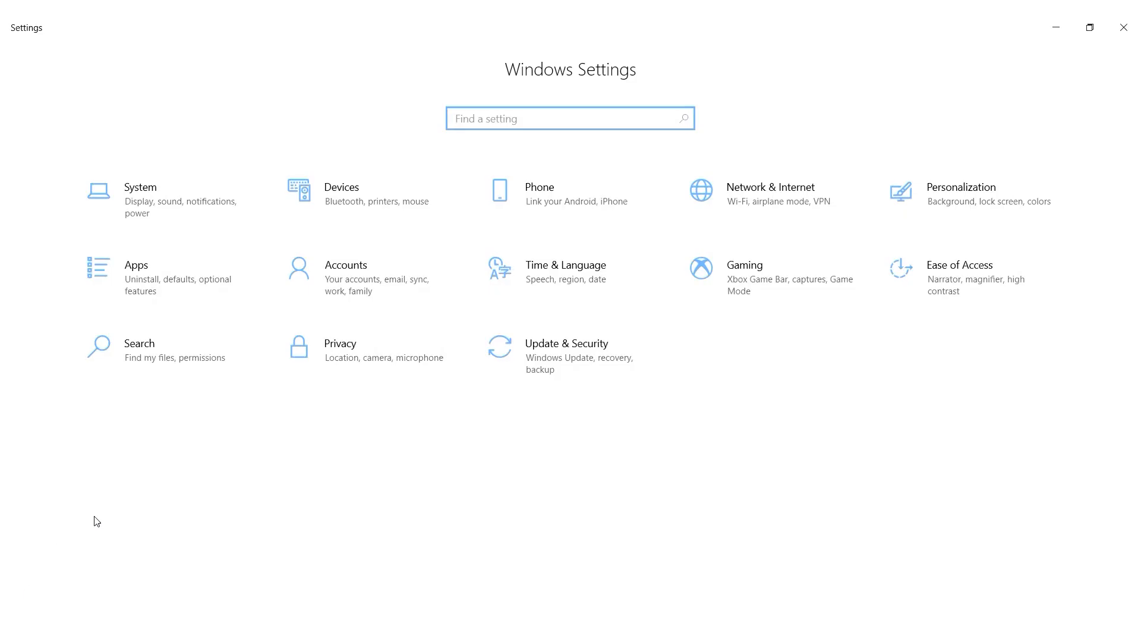
{"action": "mouse_move", "coordinate": [759, 189]}
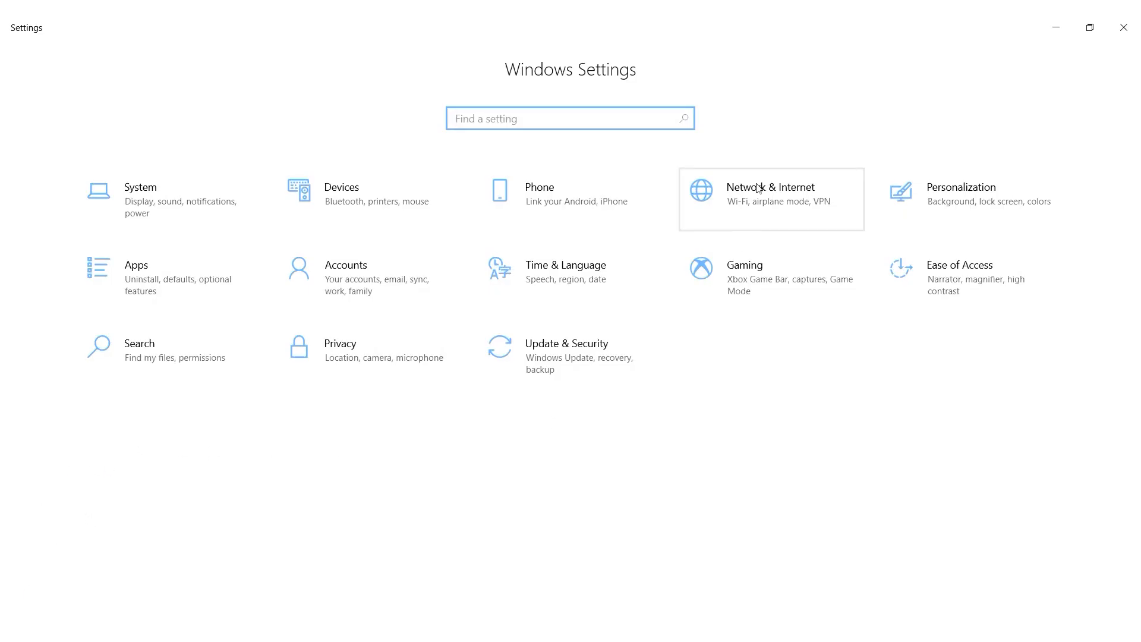
Go to the Network & Internet page of Windows Settings.
{"action": "left_click", "coordinate": [770, 193]}
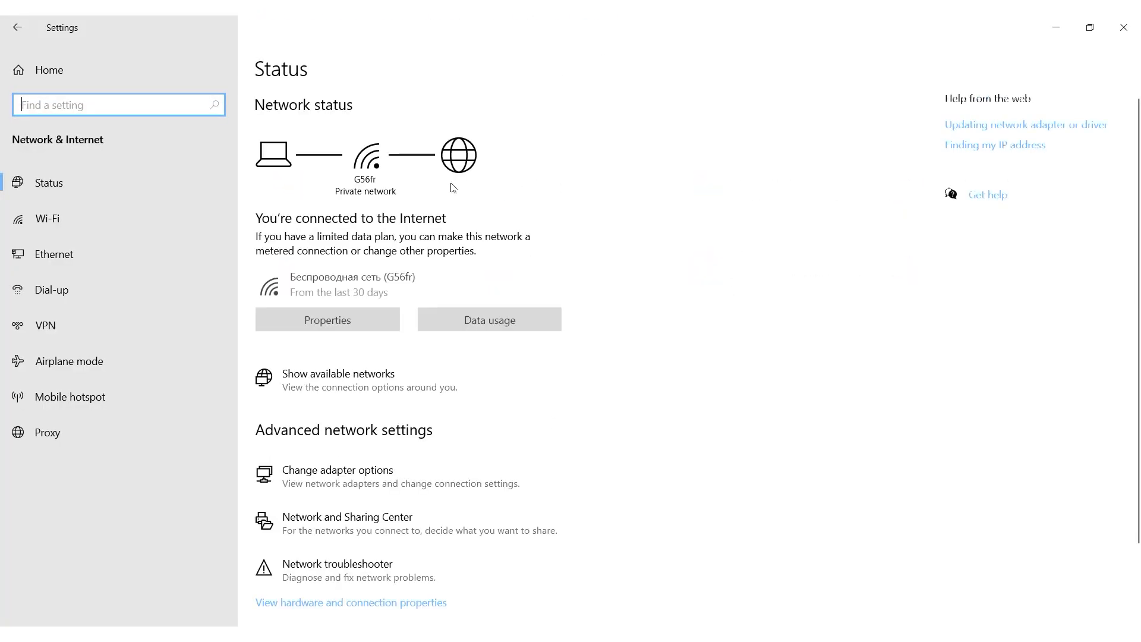
Enable the manual proxy server 123.4.4.4 on port 8080 and save it.
{"action": "left_click", "coordinate": [46, 431]}
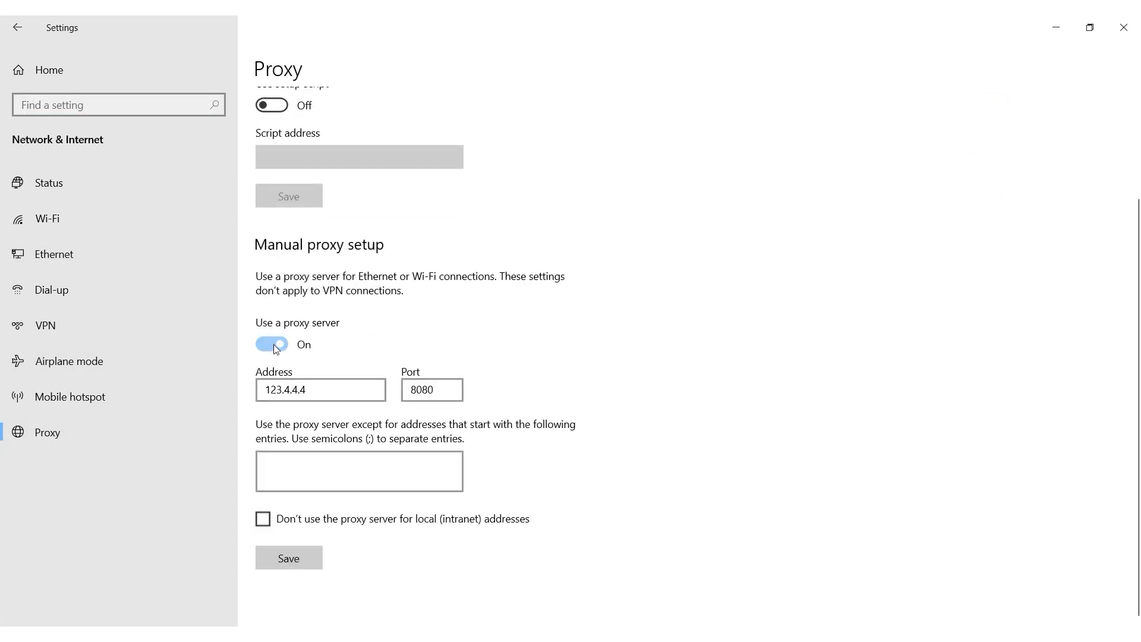
{"action": "left_click", "coordinate": [320, 390]}
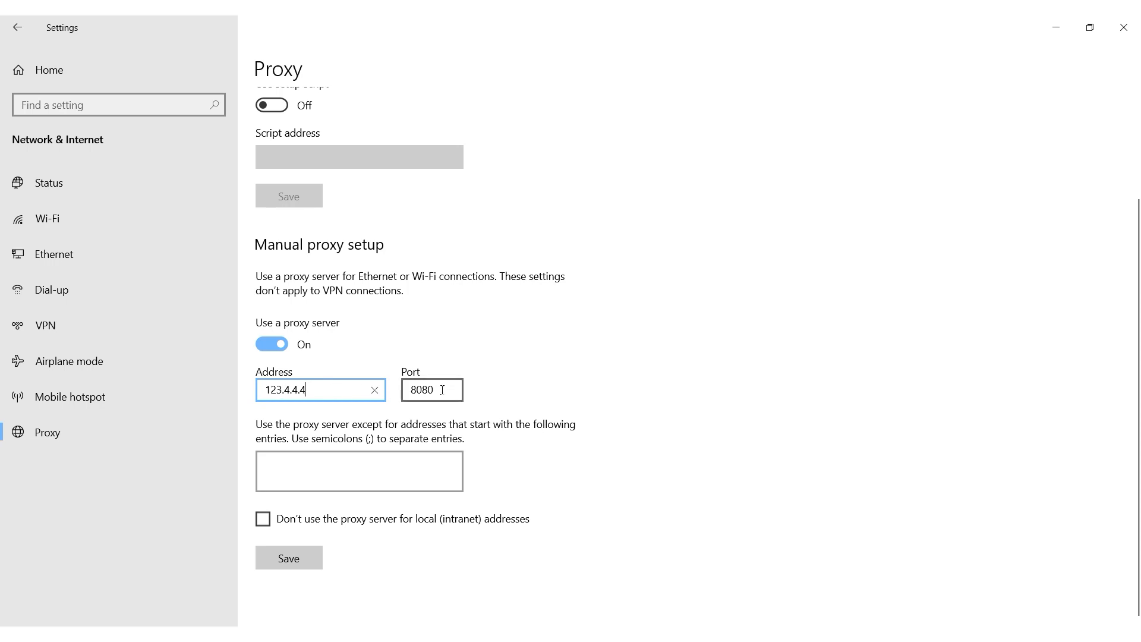
{"action": "left_click", "coordinate": [430, 390]}
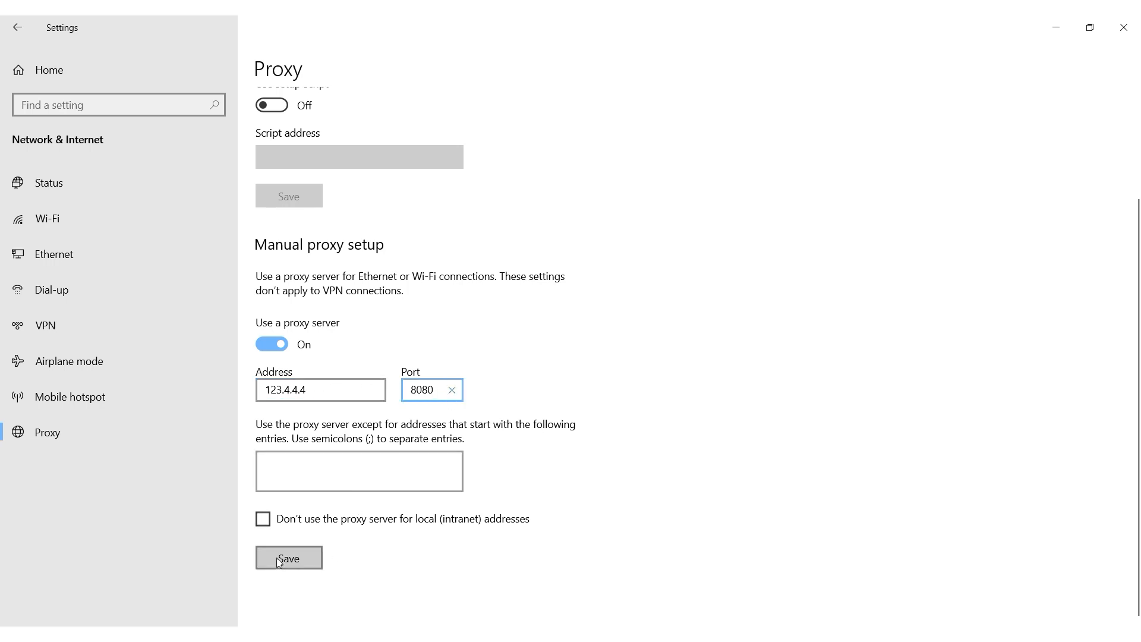
{"action": "left_click", "coordinate": [287, 557]}
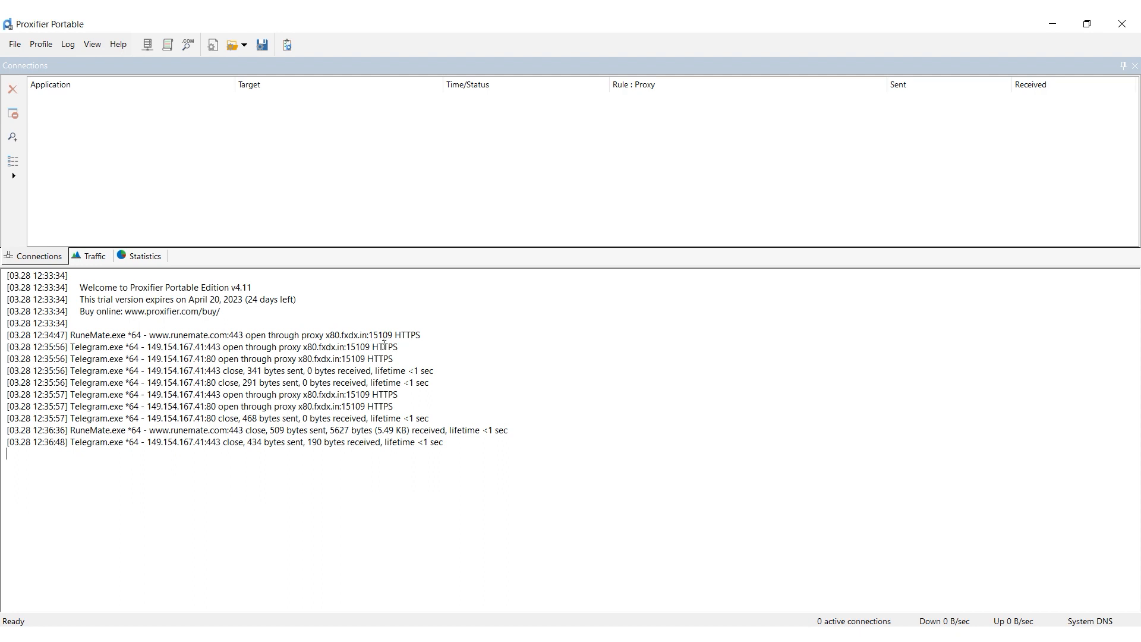
{"action": "mouse_move", "coordinate": [106, 72]}
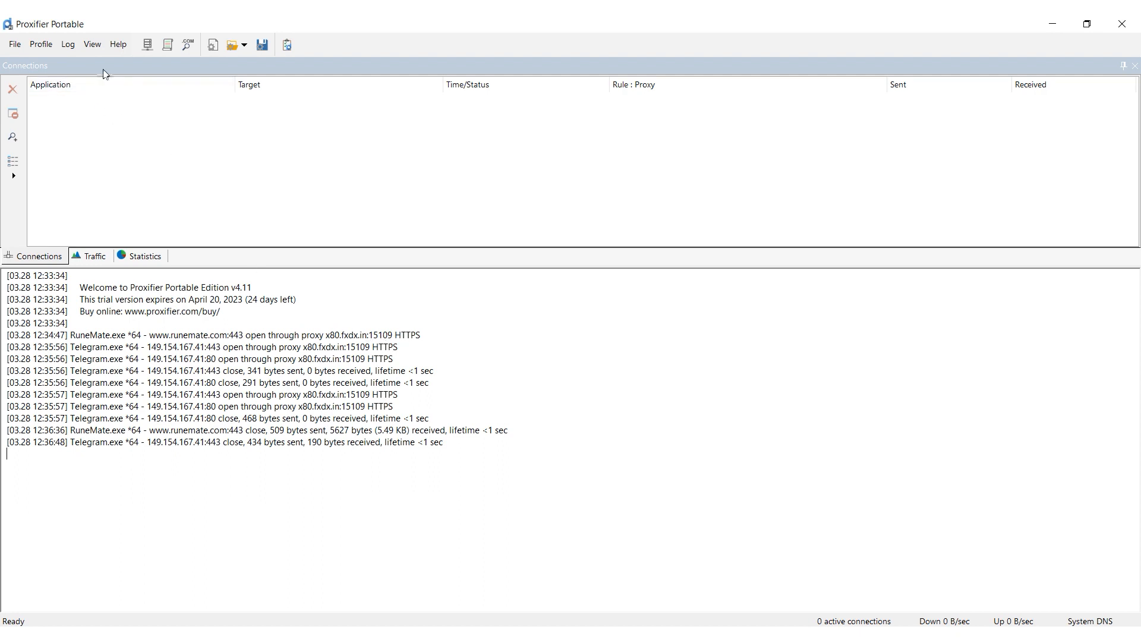
Show the Profile menu with proxy servers and proxification rules.
{"action": "left_click", "coordinate": [40, 44]}
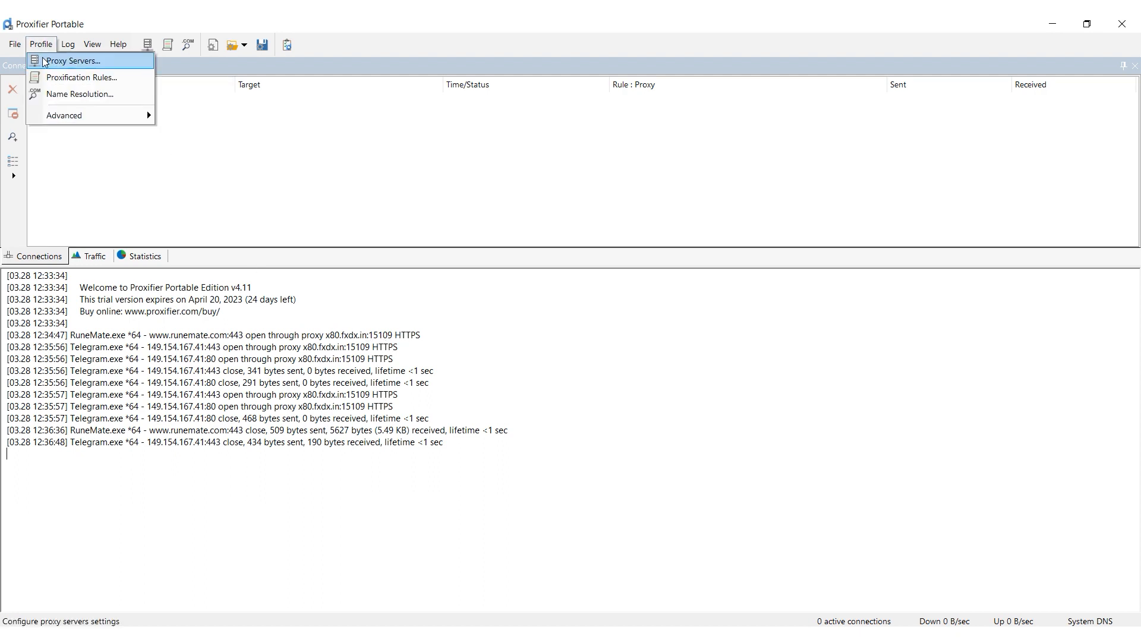
Add HTTPS proxy server x80.fxdx.in:15516 with authentication enabled and confirm it.
{"action": "left_click", "coordinate": [72, 61]}
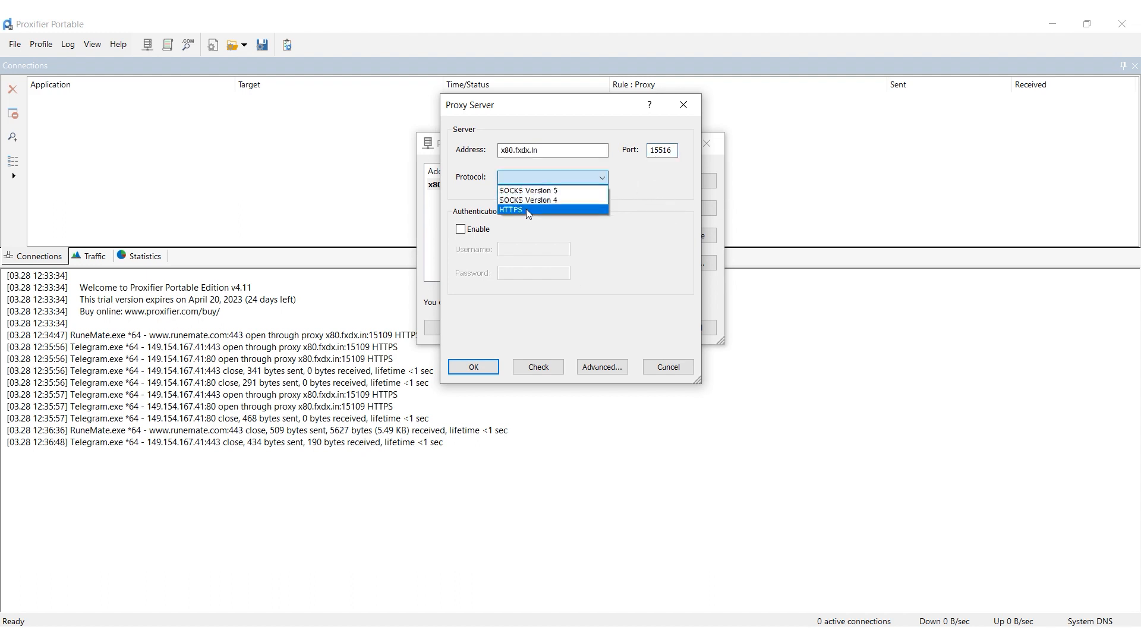
{"action": "left_click", "coordinate": [510, 211]}
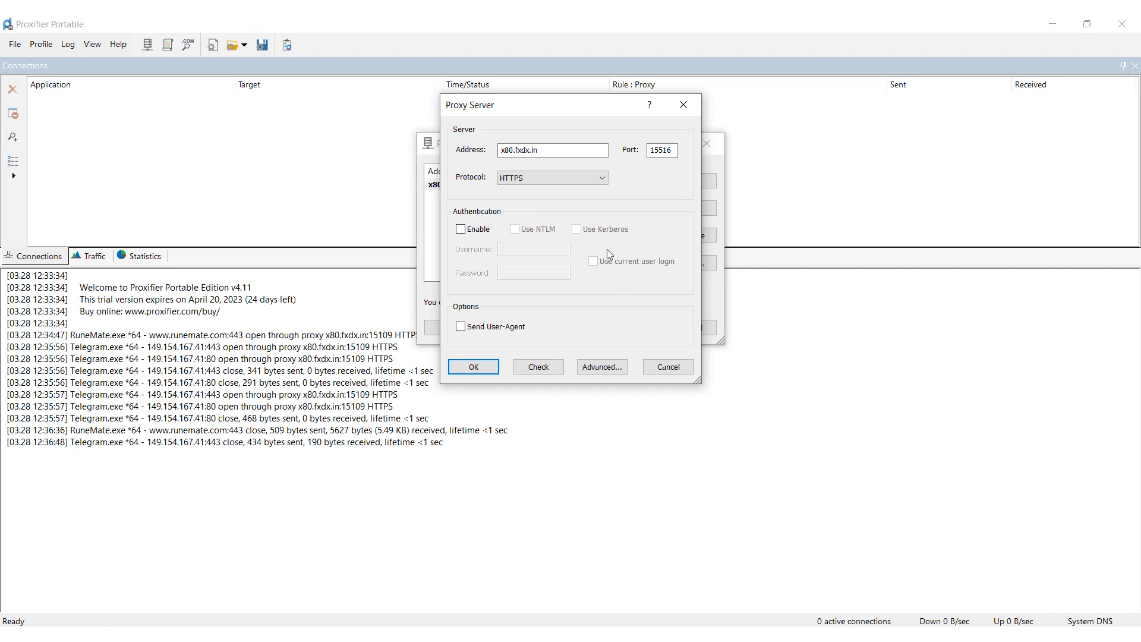
{"action": "mouse_move", "coordinate": [461, 215]}
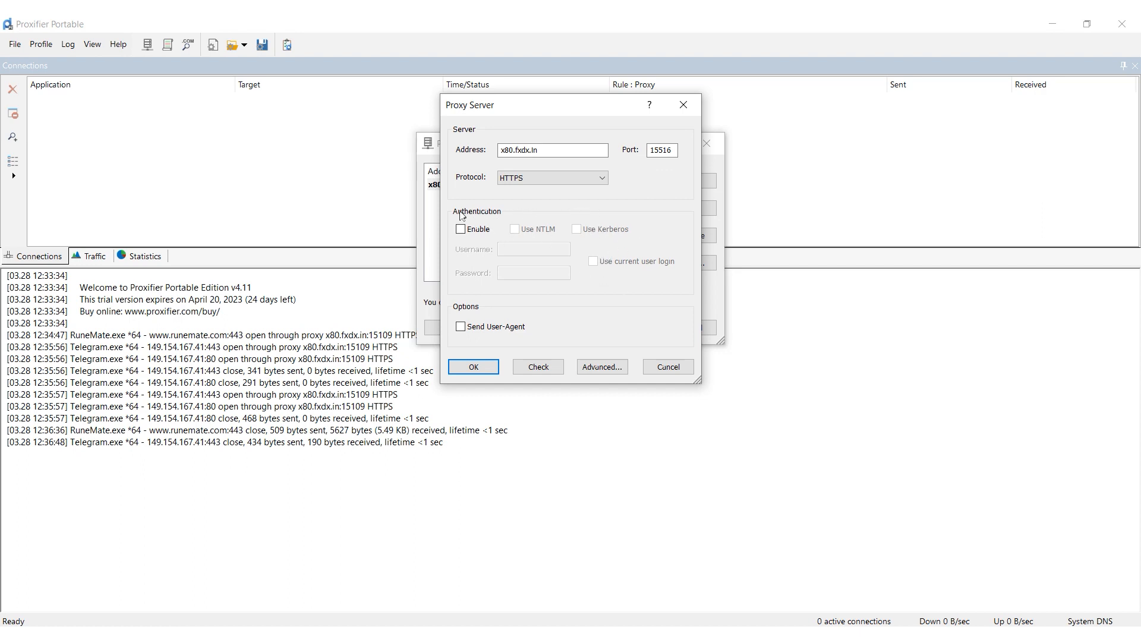
{"action": "mouse_move", "coordinate": [481, 221]}
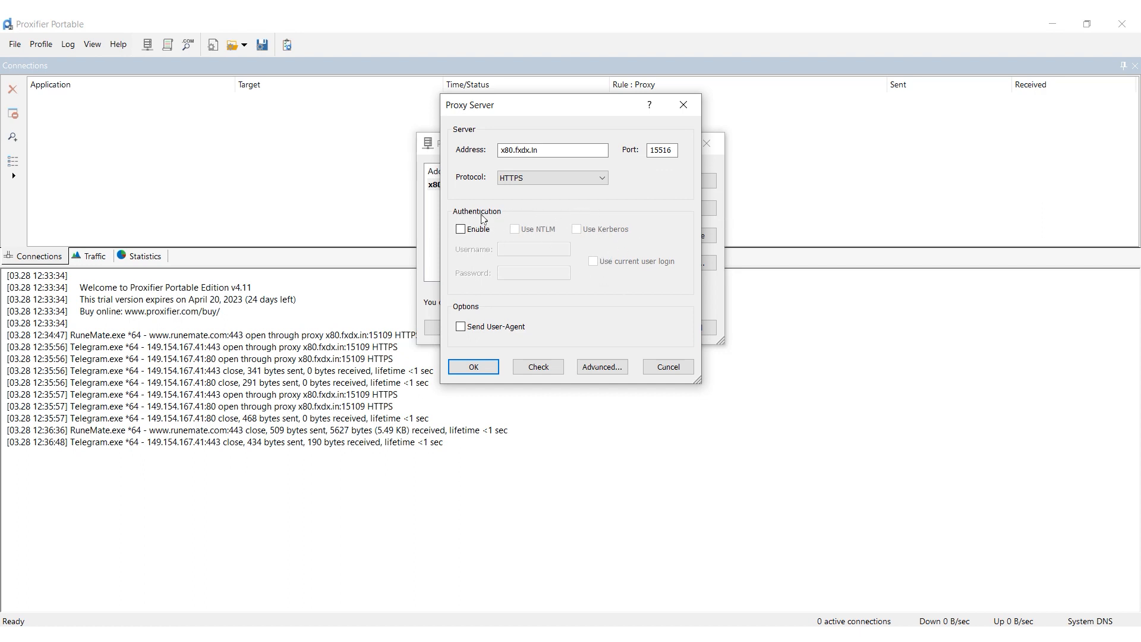
{"action": "left_click", "coordinate": [460, 230]}
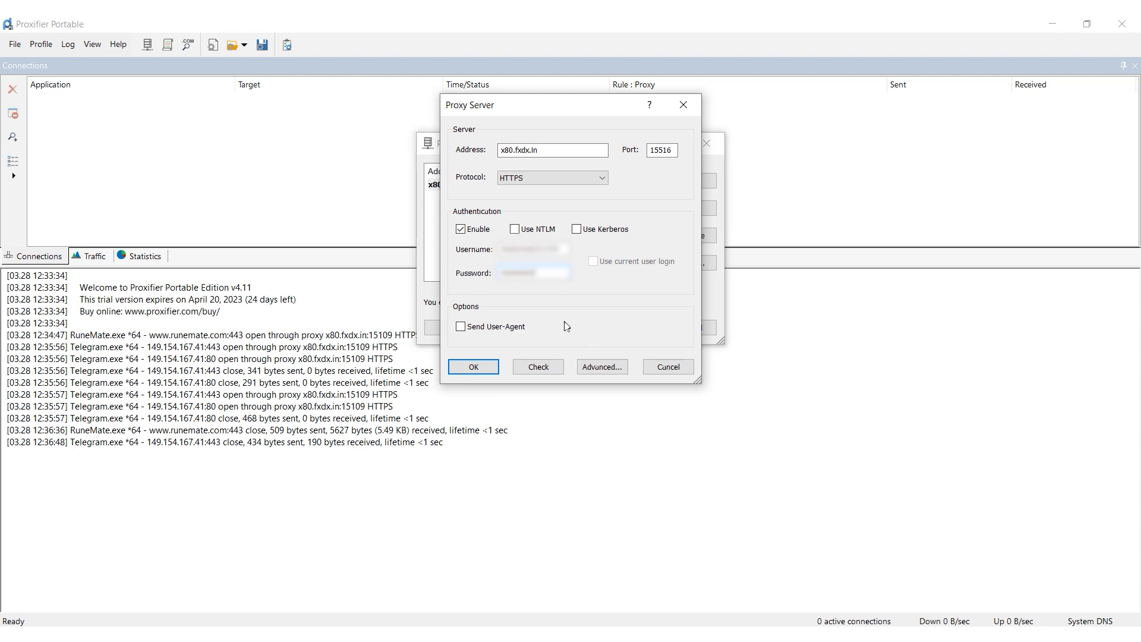
{"action": "mouse_move", "coordinate": [559, 309]}
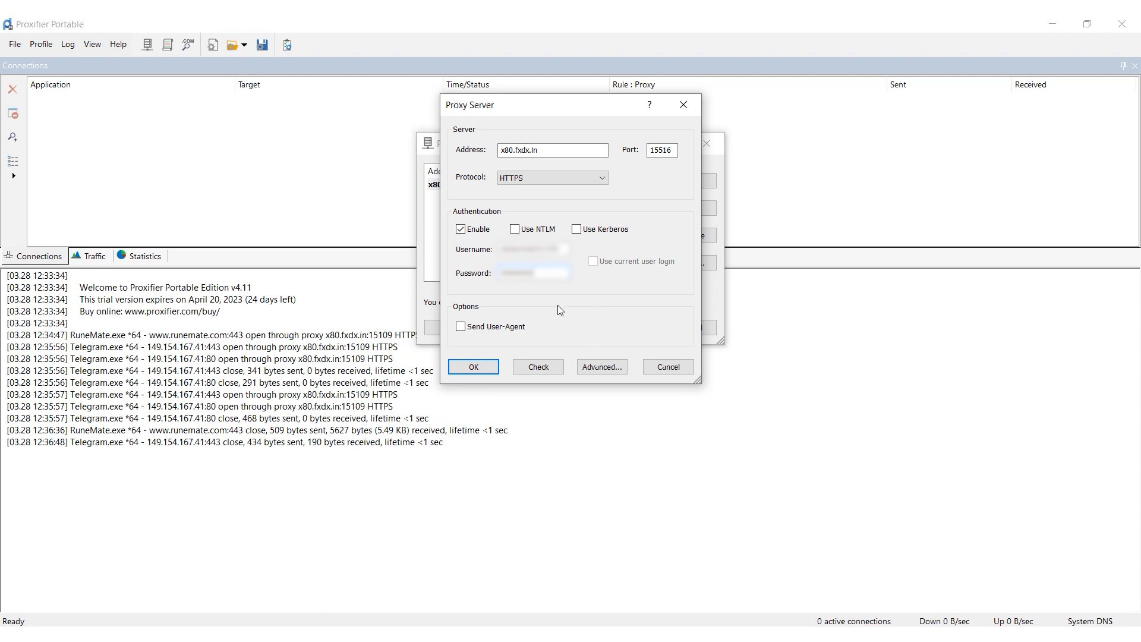
{"action": "left_click", "coordinate": [537, 366]}
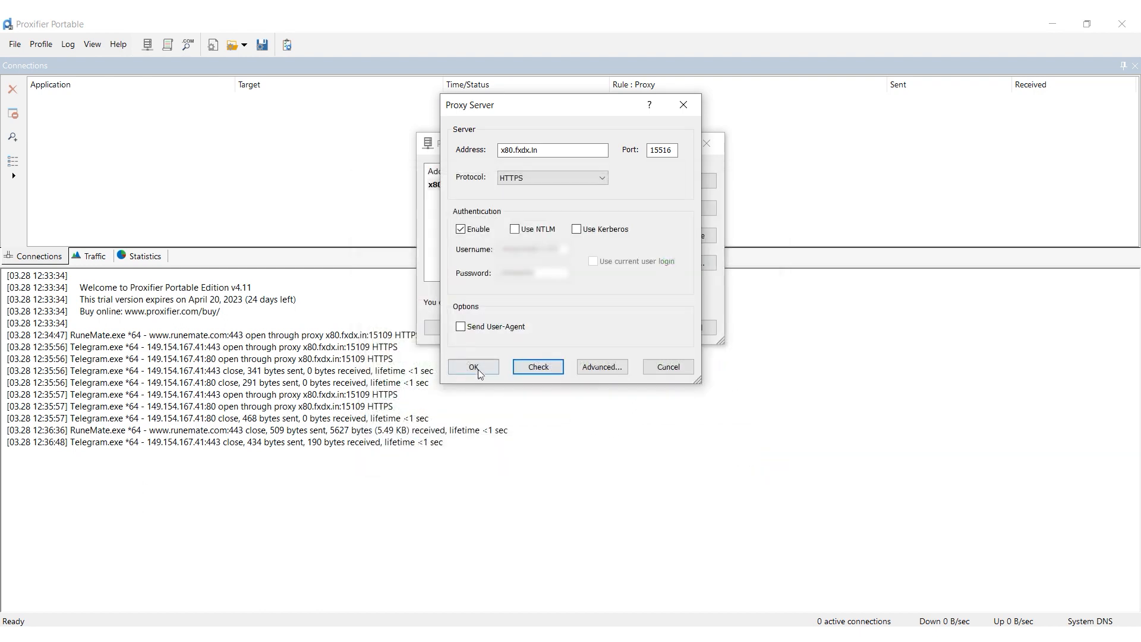
{"action": "left_click", "coordinate": [472, 366]}
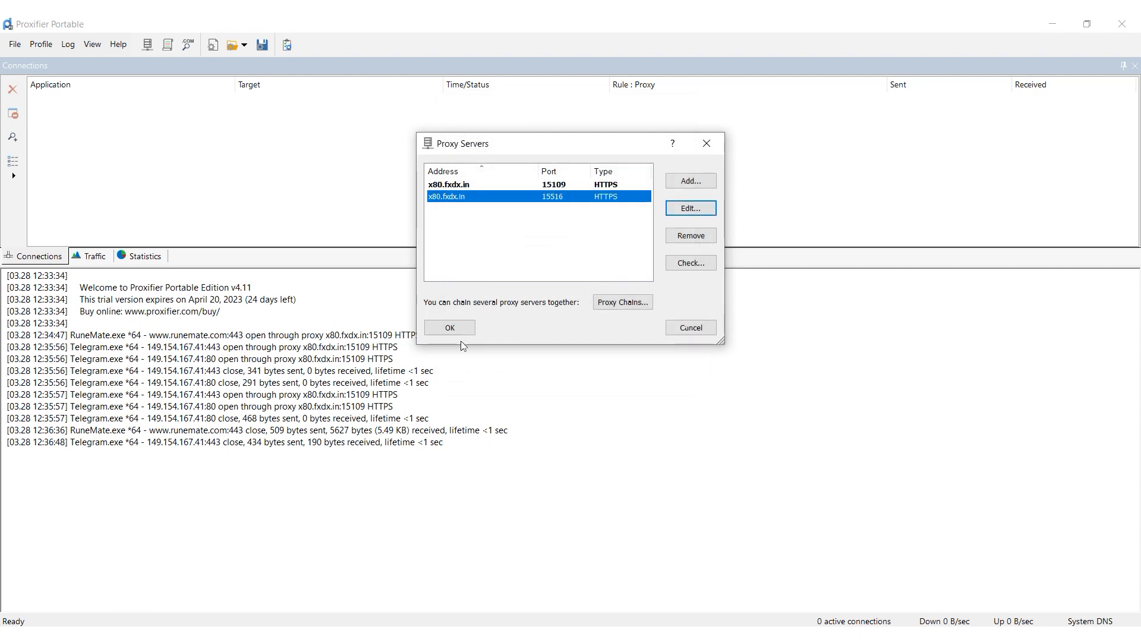
Start a new proxification rule and select RuneMate.exe as its application.
{"action": "left_click", "coordinate": [40, 44]}
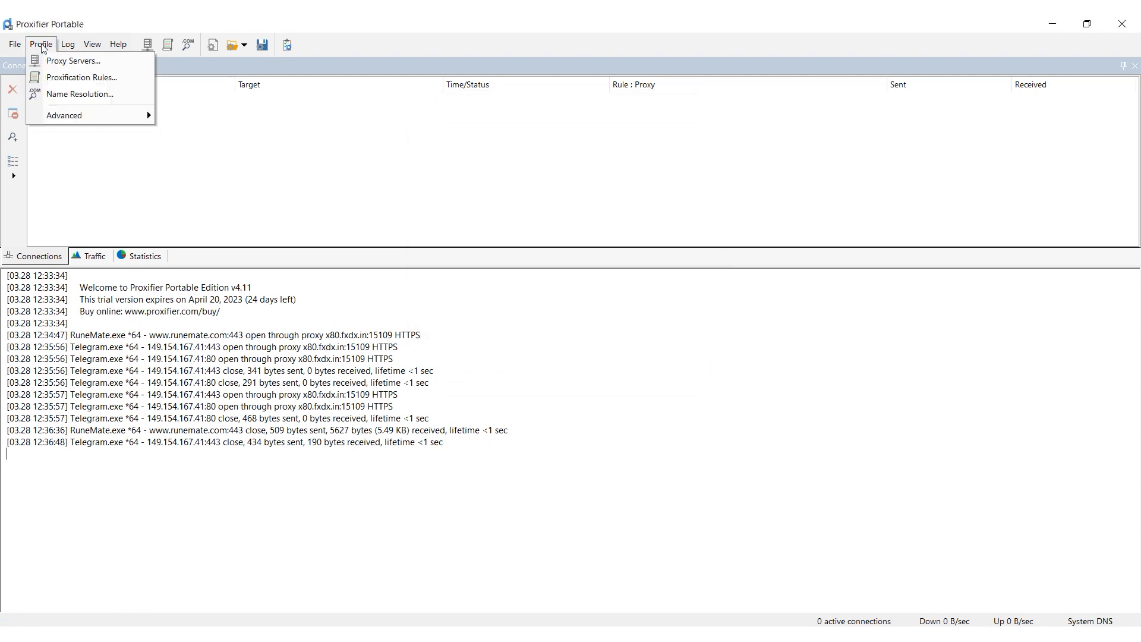
{"action": "left_click", "coordinate": [82, 77]}
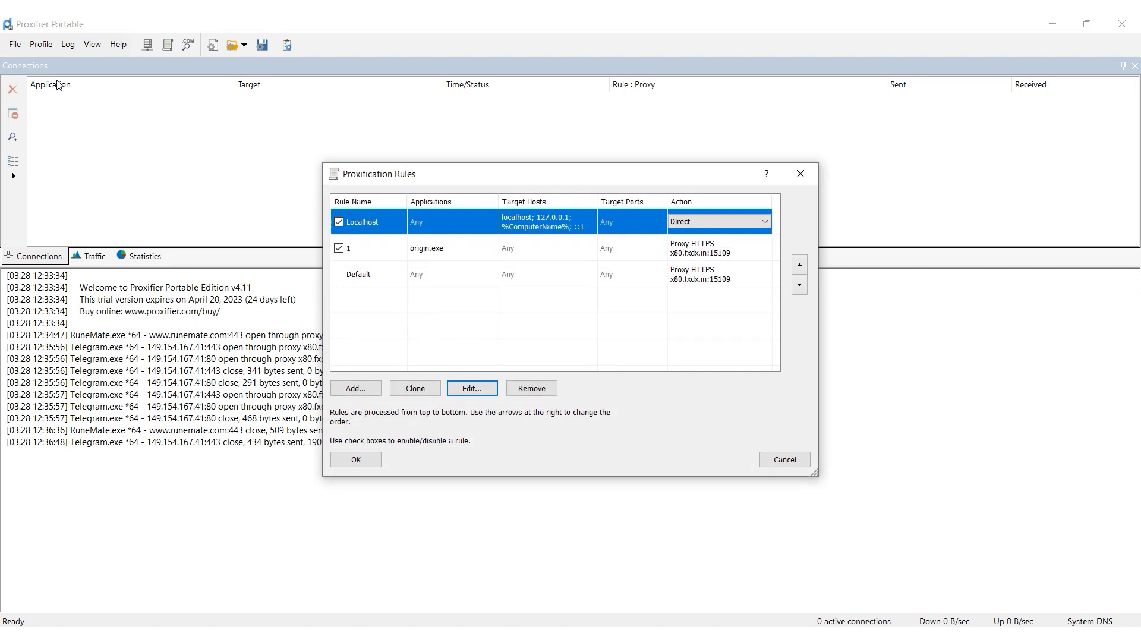
{"action": "left_click", "coordinate": [355, 387]}
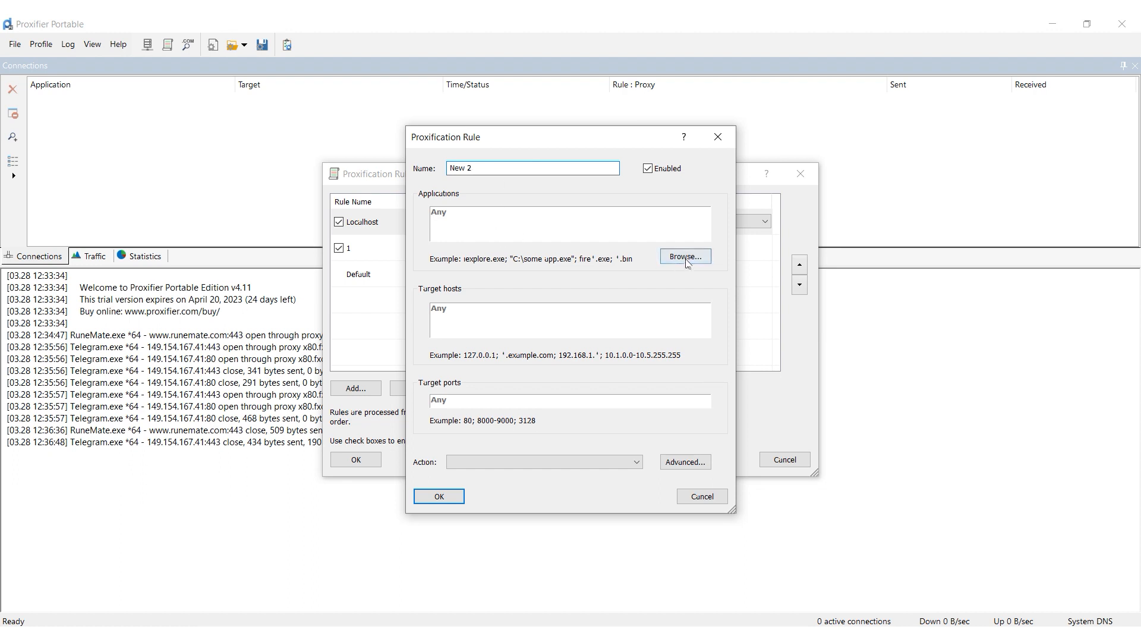
{"action": "left_click", "coordinate": [683, 256]}
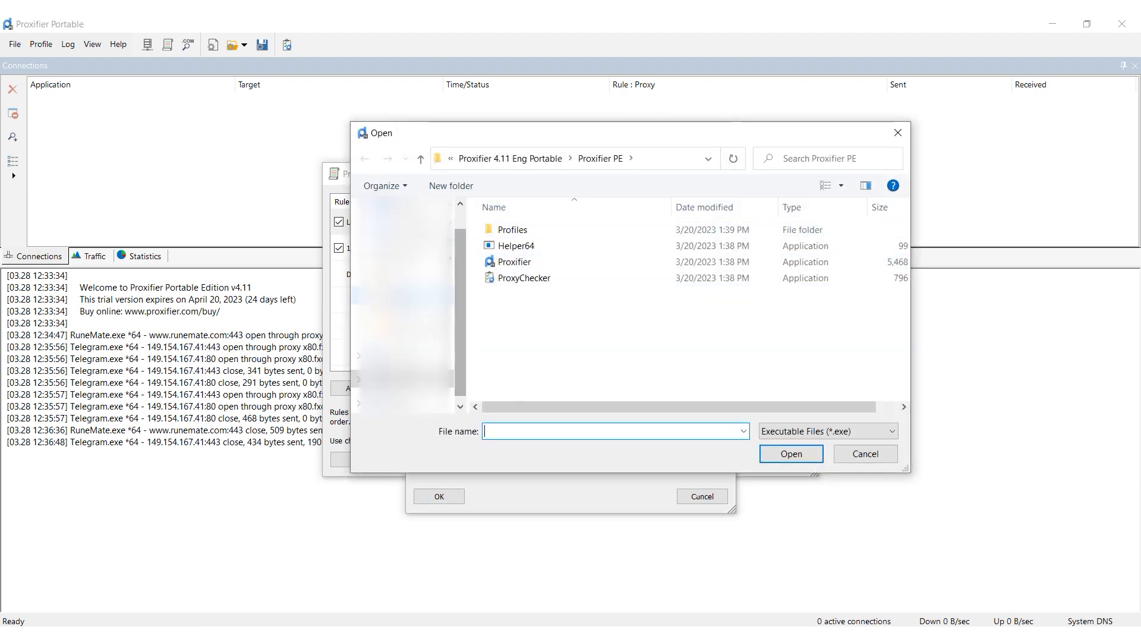
{"action": "left_click", "coordinate": [517, 261]}
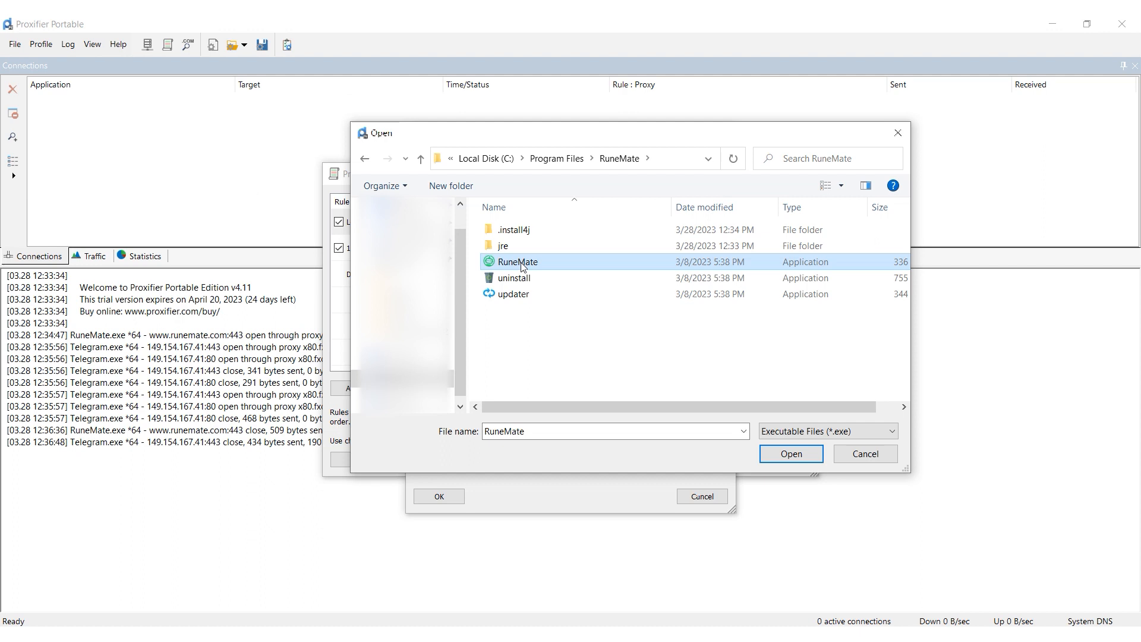
{"action": "left_click", "coordinate": [790, 453]}
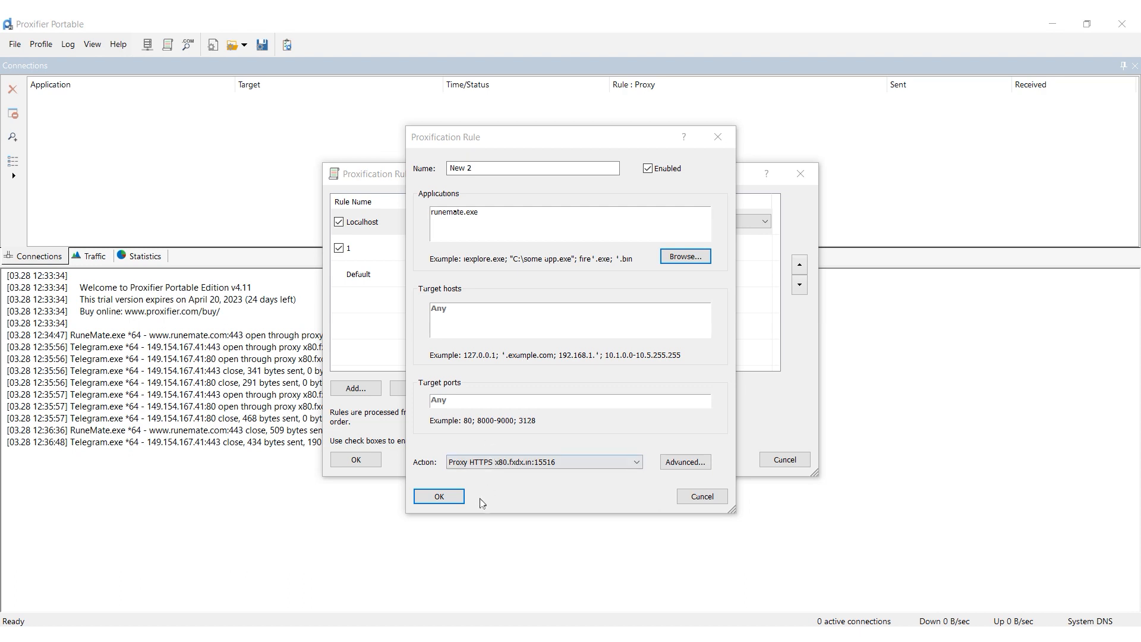
Save the RuneMate rule routing through HTTPS x80.fxdx.in:15516 and apply the rules.
{"action": "left_click", "coordinate": [438, 495]}
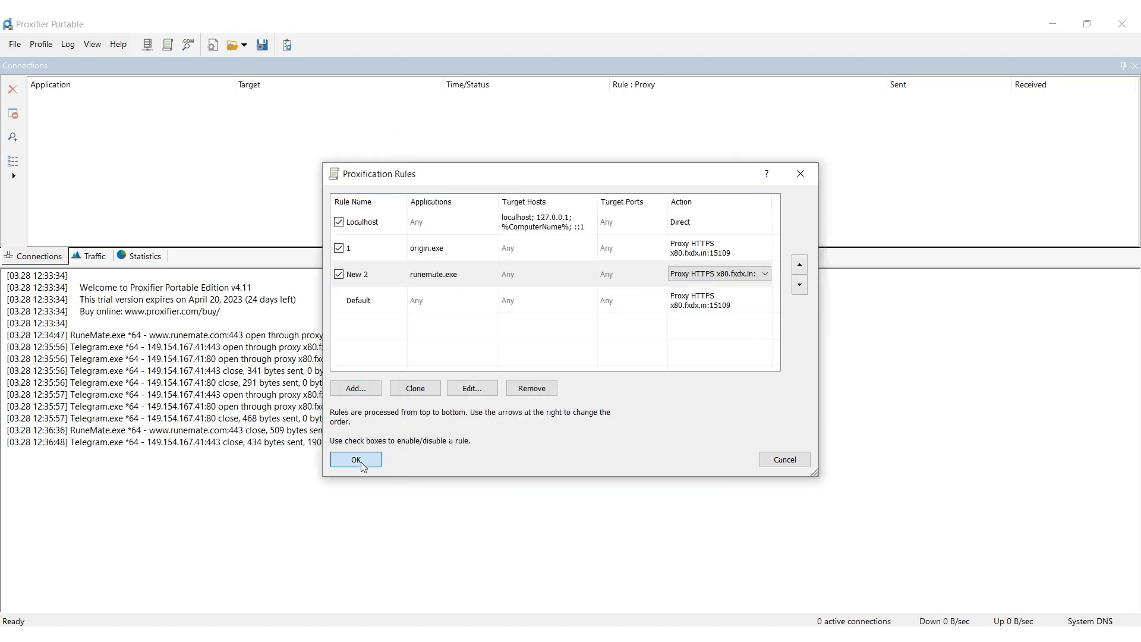
{"action": "left_click", "coordinate": [356, 458]}
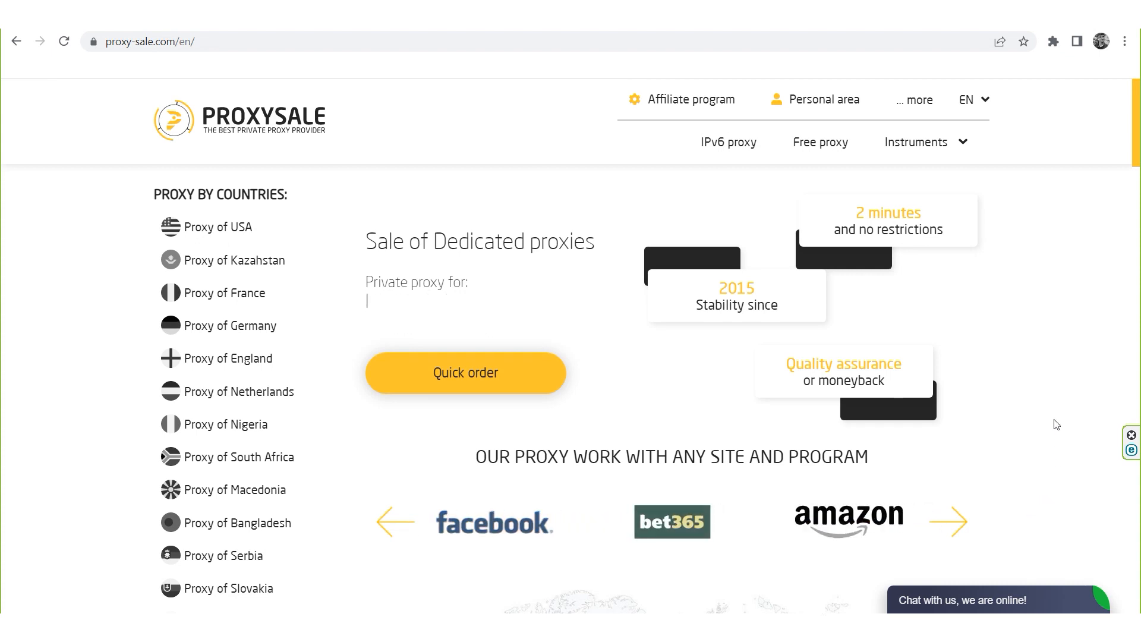
Scroll the ProxySale home page through per-country proxy prices down to the footer.
{"action": "type", "text": "online games"}
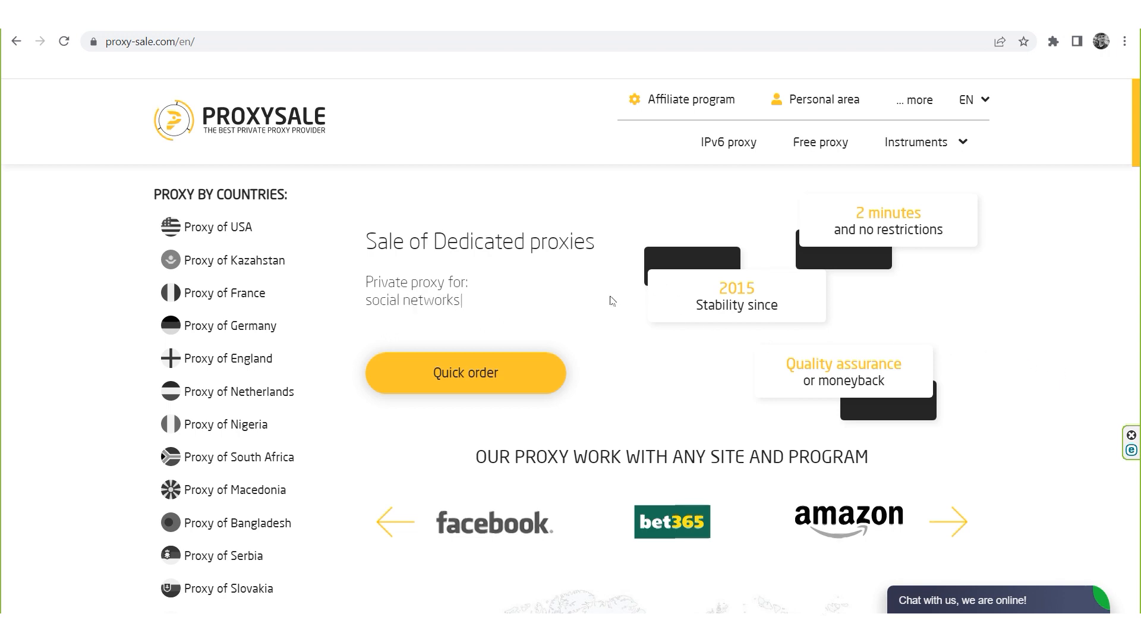
{"action": "scroll", "scroll_direction": "down", "scroll_amount": 3}
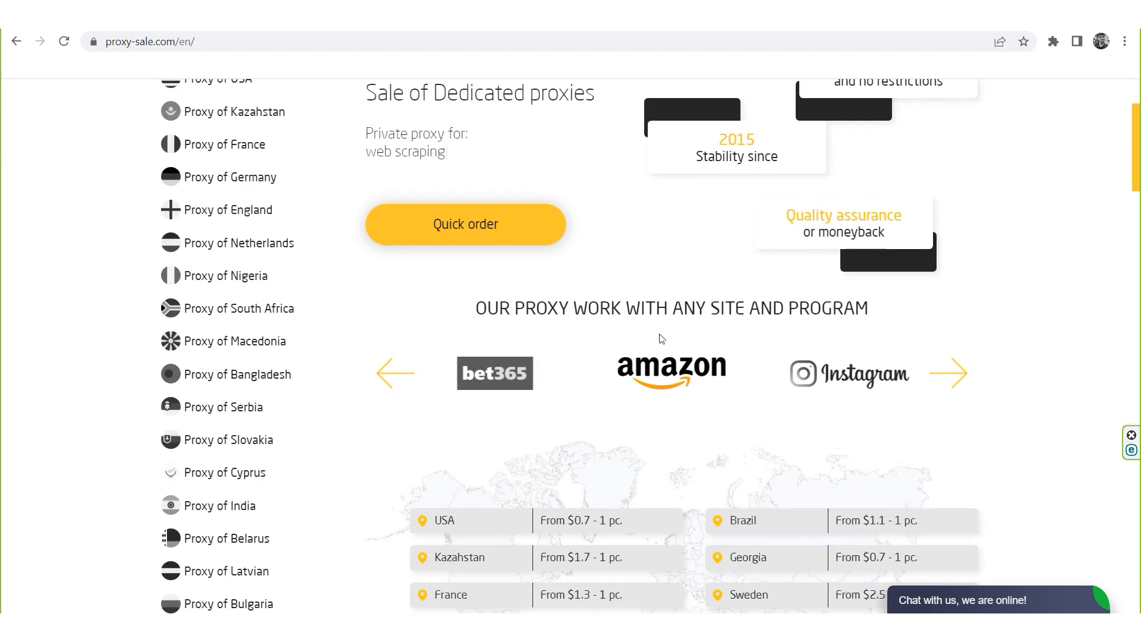
{"action": "scroll", "scroll_direction": "down", "scroll_amount": 3}
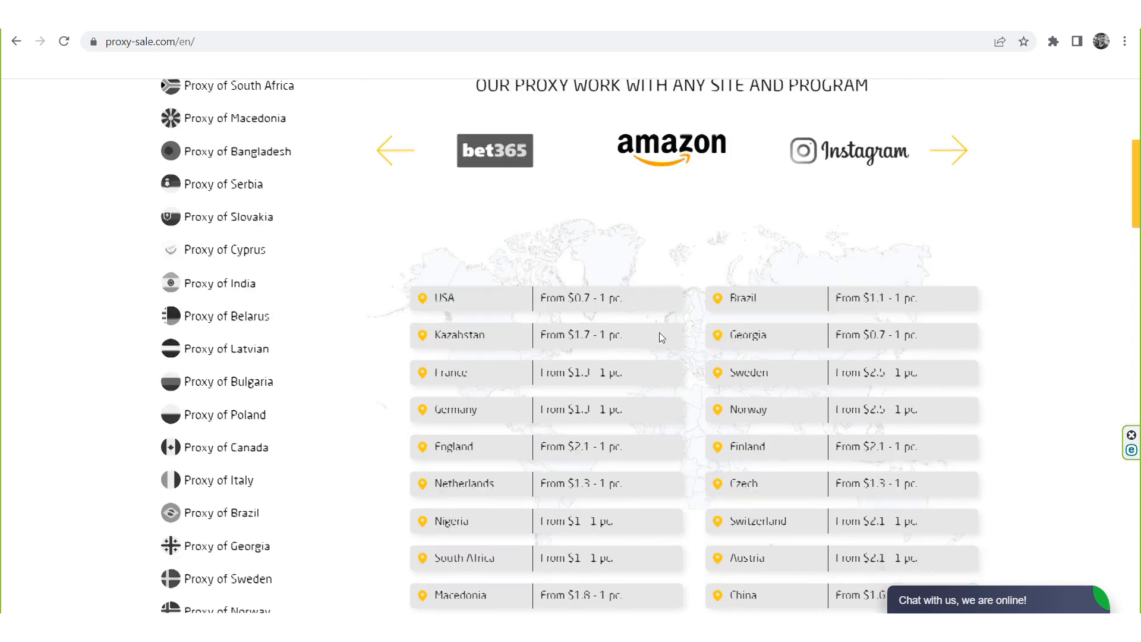
{"action": "scroll", "scroll_direction": "down", "scroll_amount": 3}
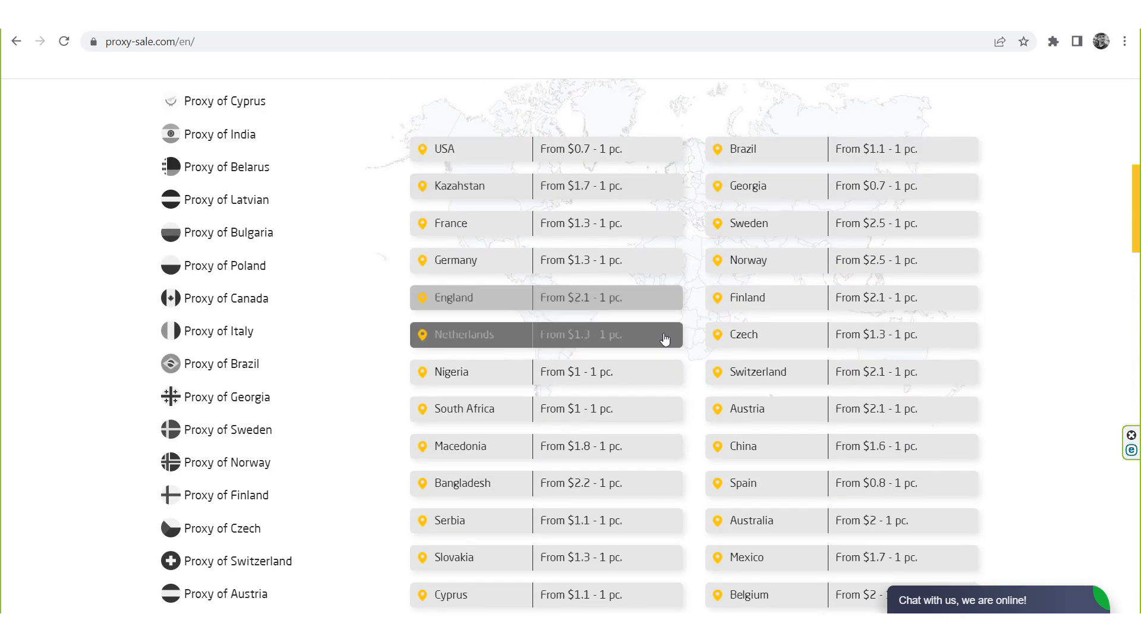
{"action": "scroll", "scroll_direction": "down", "scroll_amount": 3}
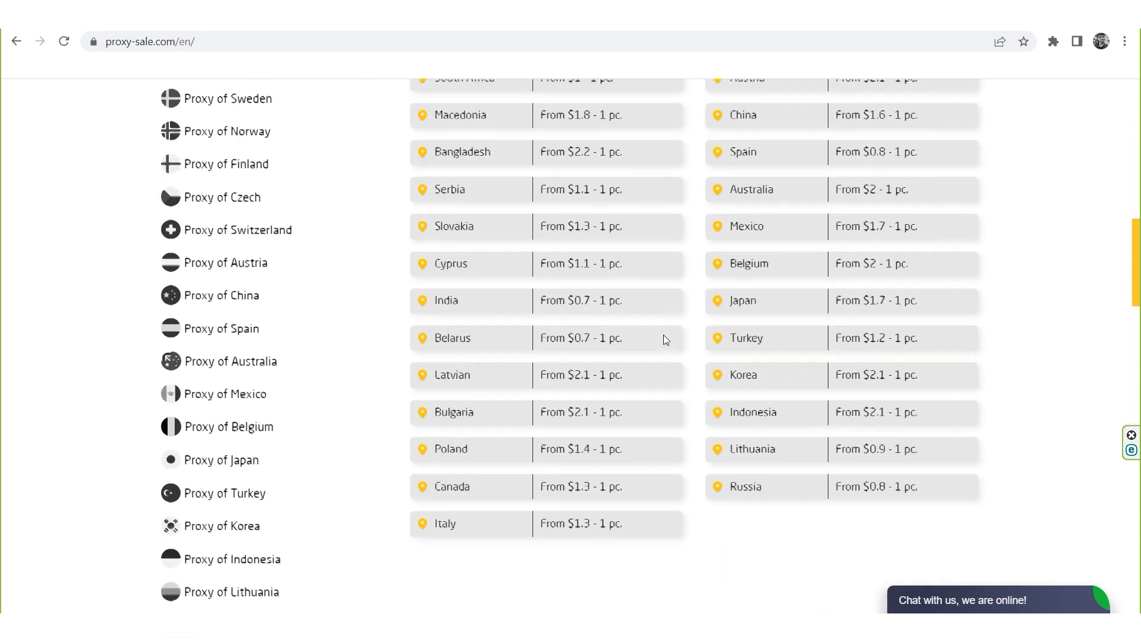
{"action": "scroll", "scroll_direction": "down", "scroll_amount": 3}
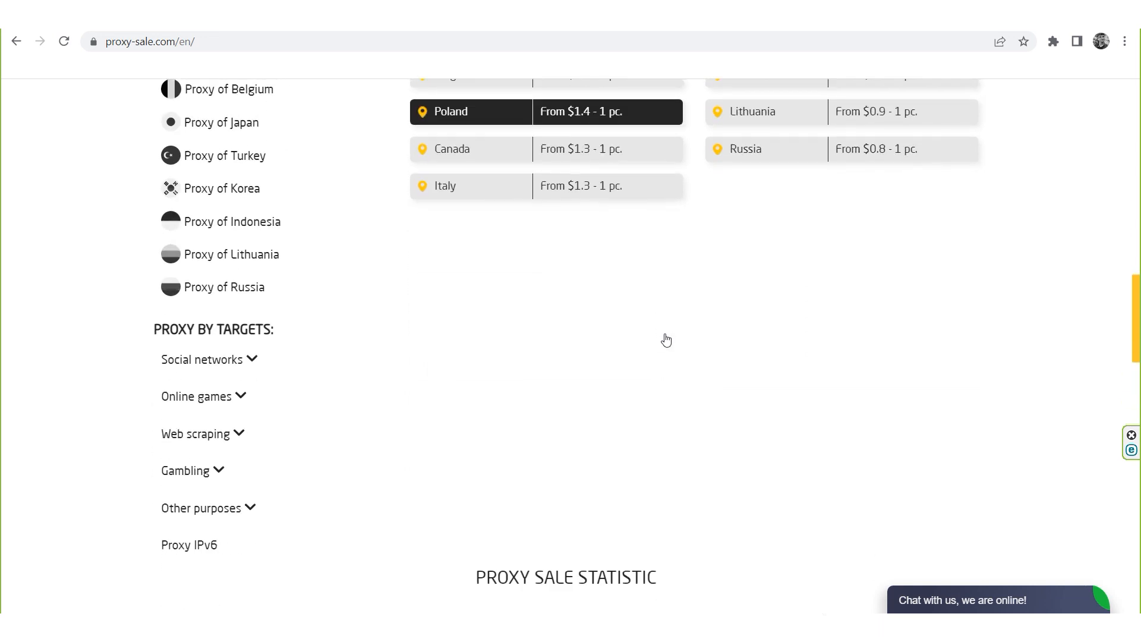
{"action": "scroll", "scroll_direction": "down", "scroll_amount": 3}
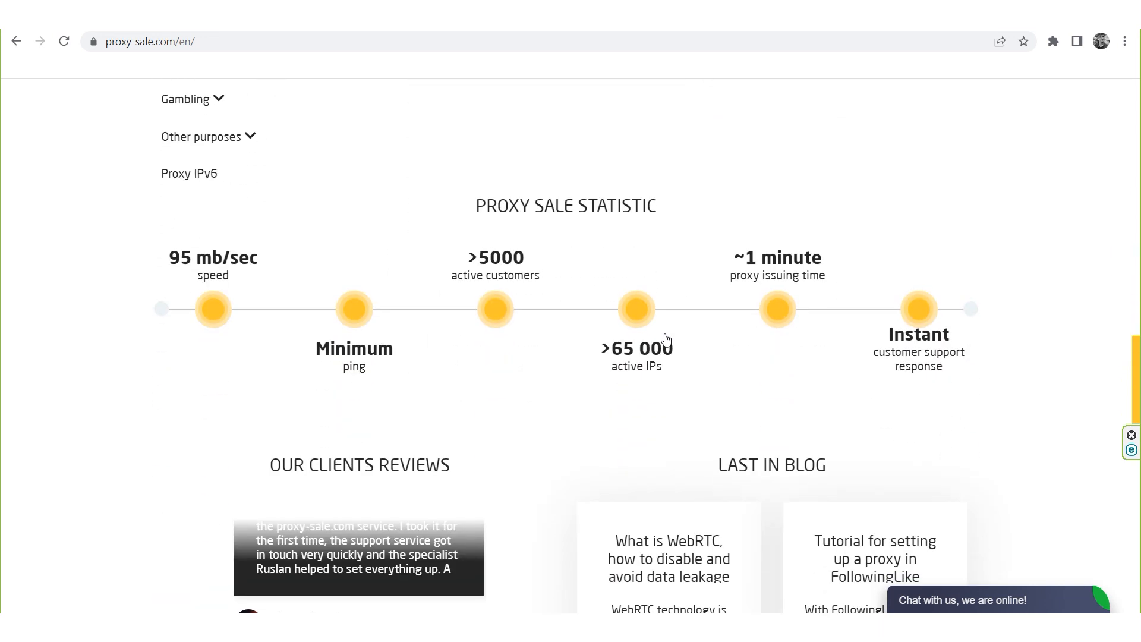
{"action": "scroll", "scroll_direction": "down", "scroll_amount": 3}
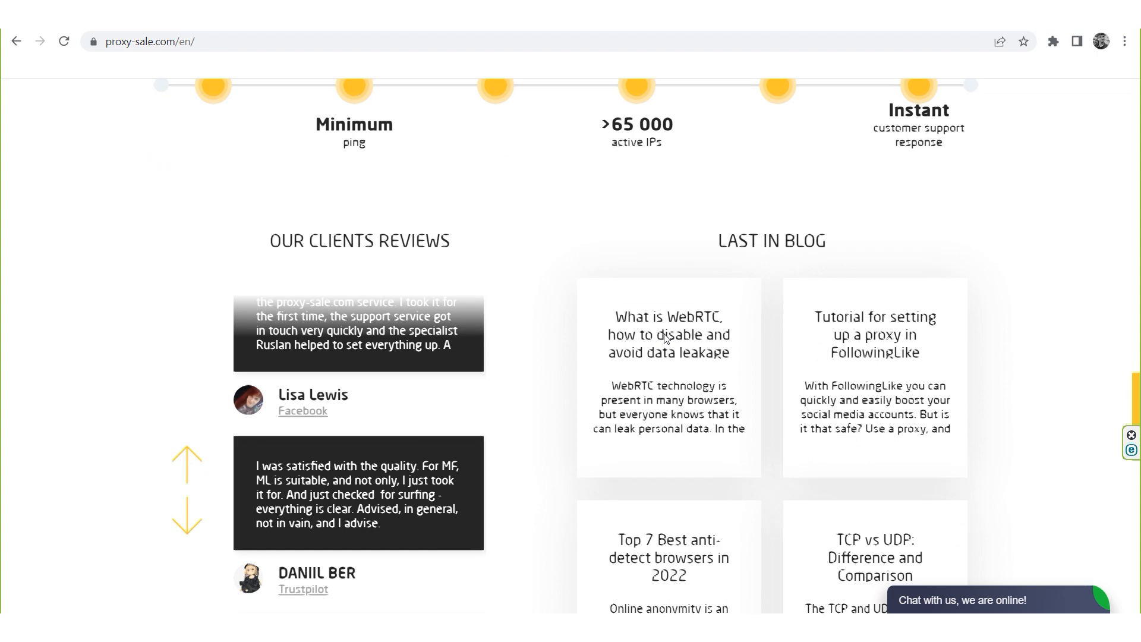
{"action": "scroll", "scroll_direction": "down", "scroll_amount": 3}
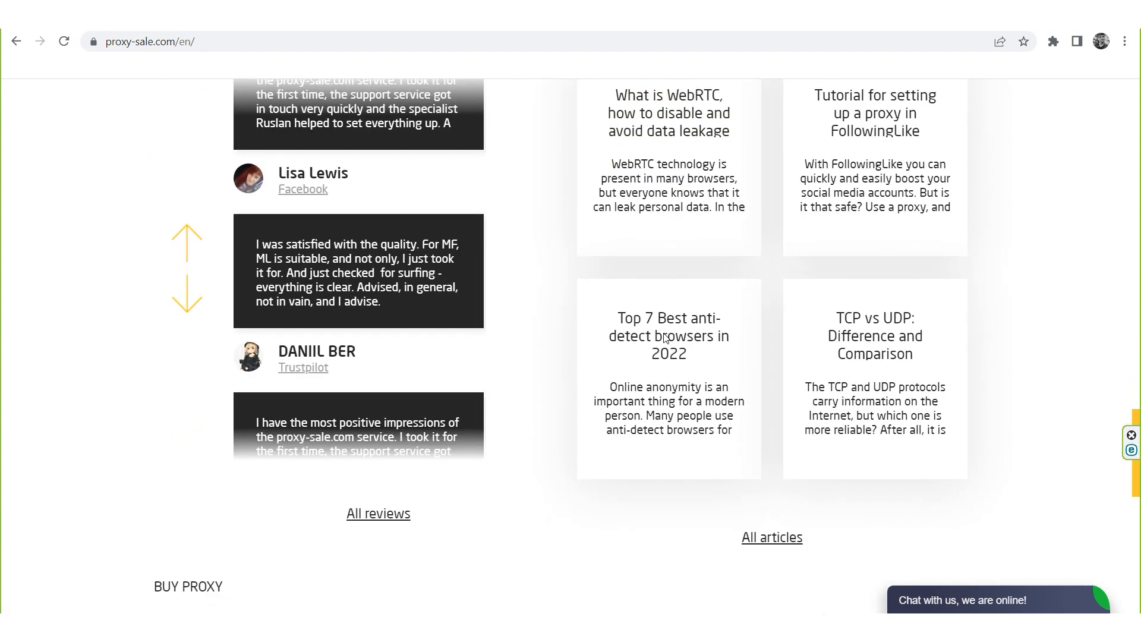
{"action": "scroll", "scroll_direction": "down", "scroll_amount": 3}
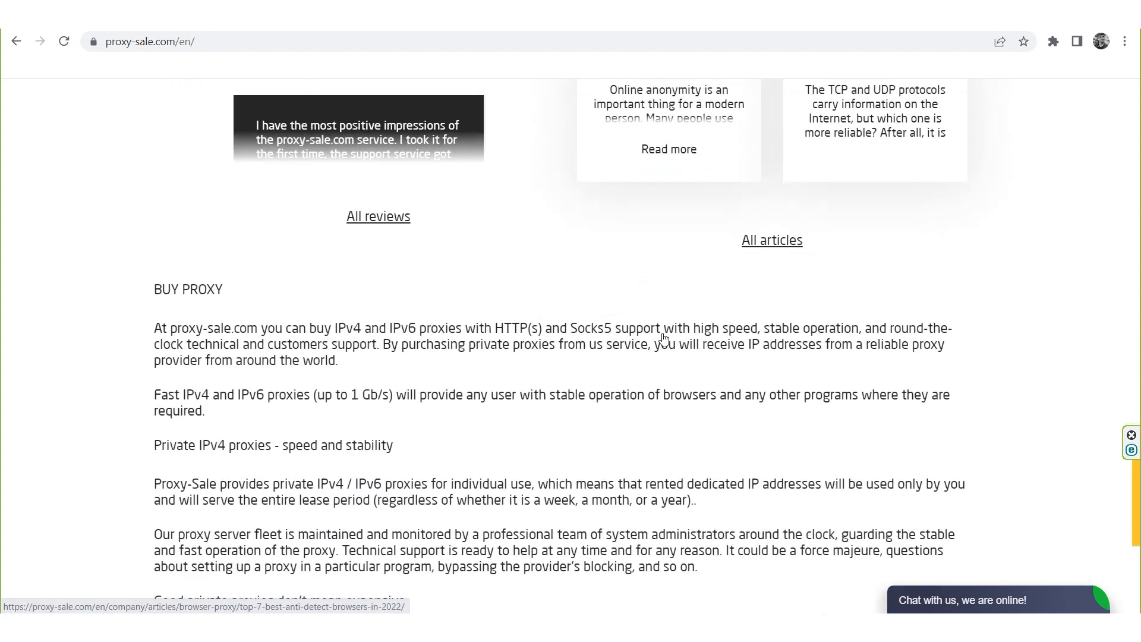
{"action": "scroll", "scroll_direction": "down", "scroll_amount": 3}
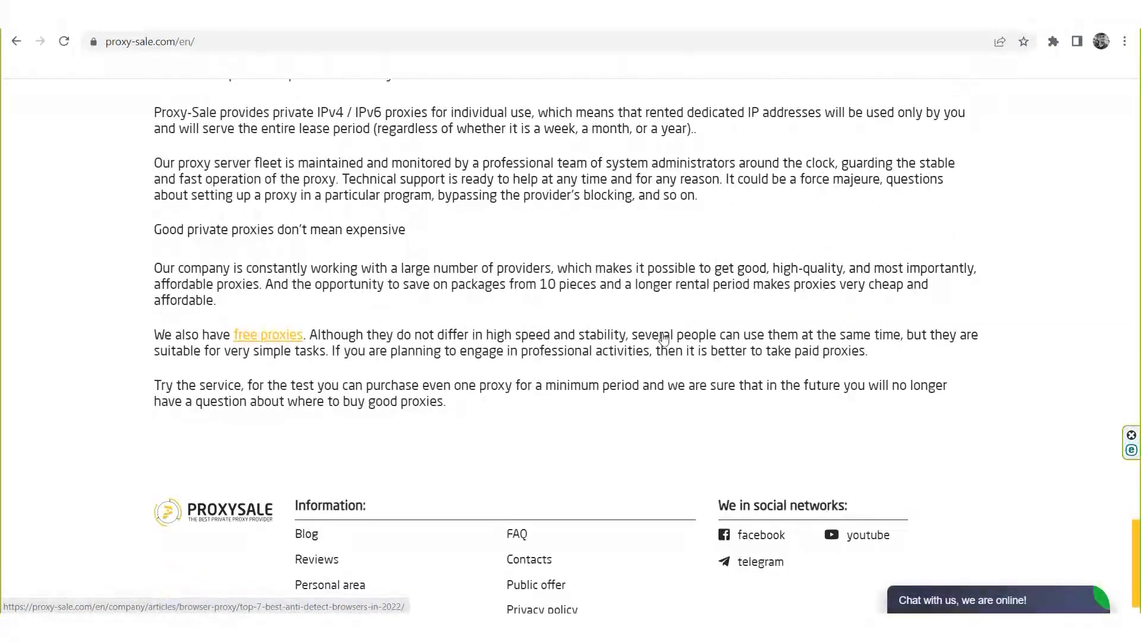